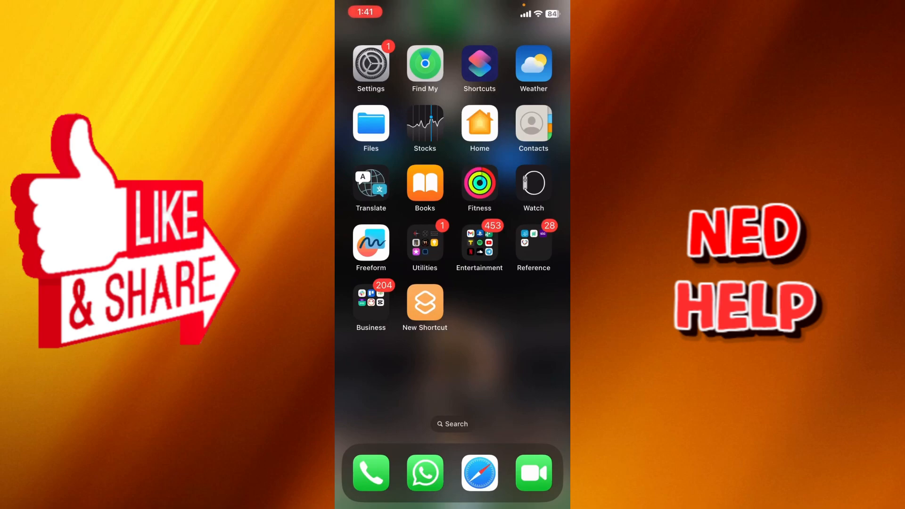
# - Reach Shortcuts in Screen Time's activity report and switch its Allow Notifications off
pyautogui.click(370, 65)
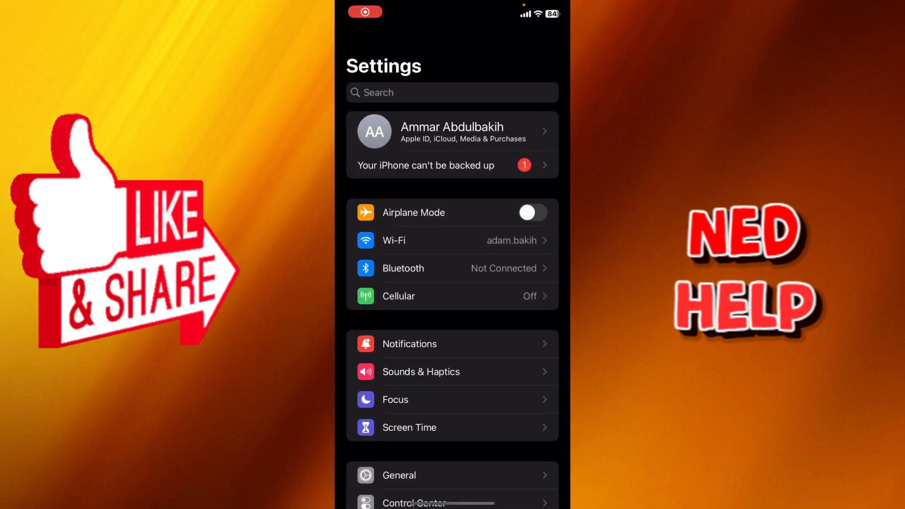
pyautogui.click(409, 428)
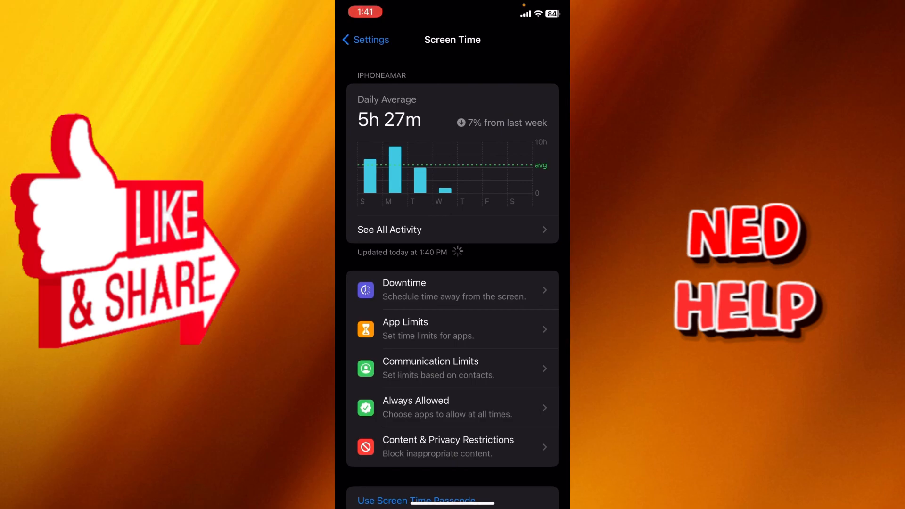
pyautogui.click(390, 229)
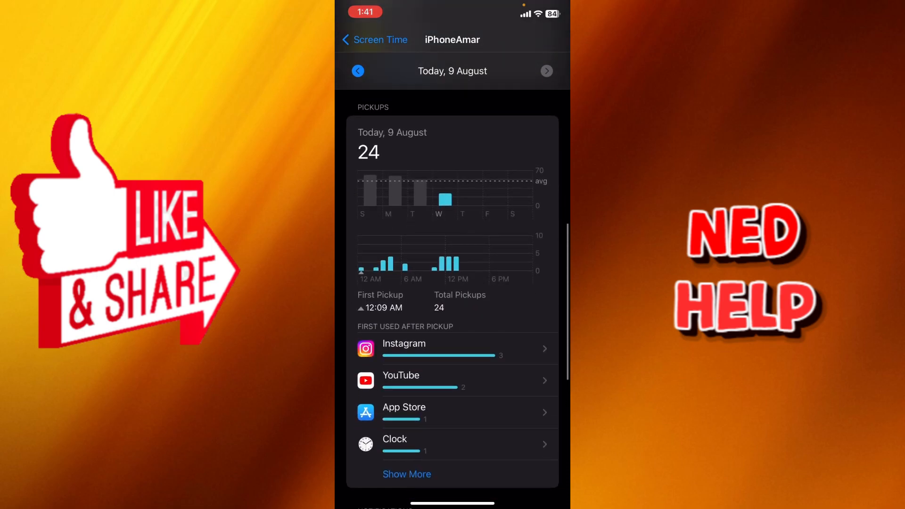
pyautogui.scroll(-3)
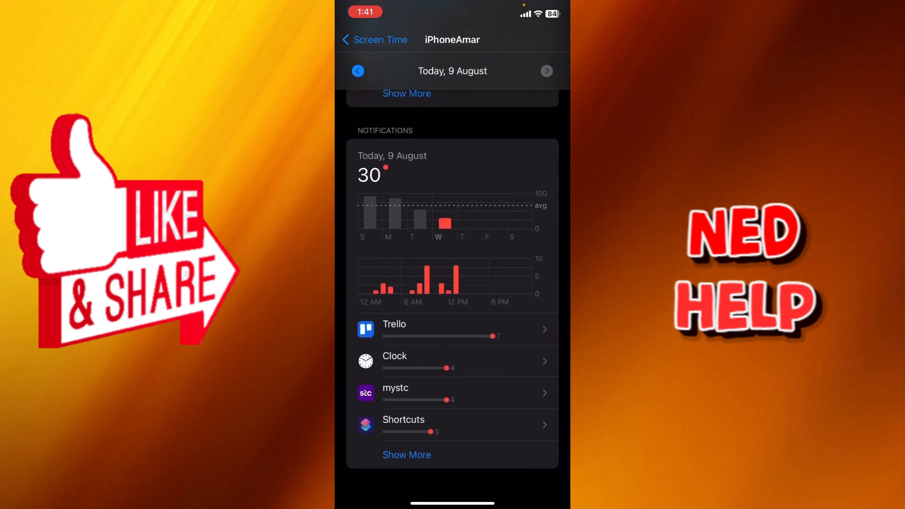
pyautogui.click(453, 426)
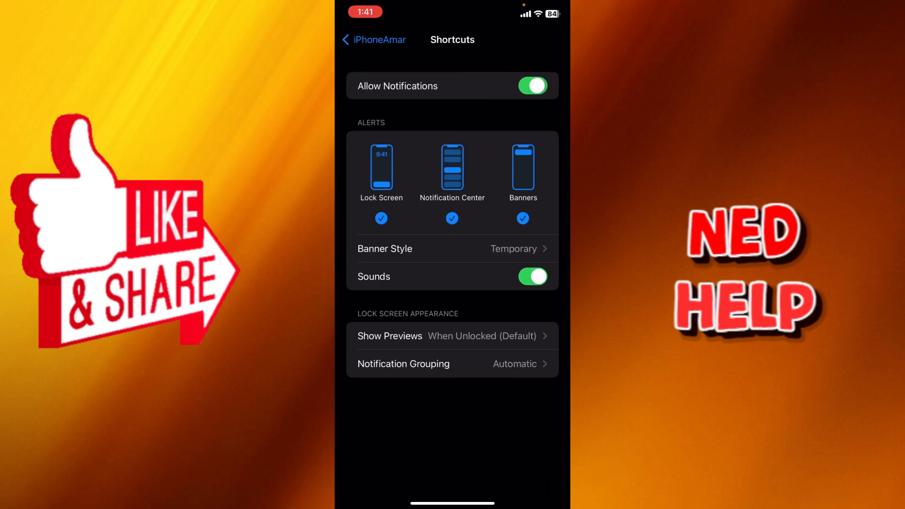
pyautogui.click(532, 86)
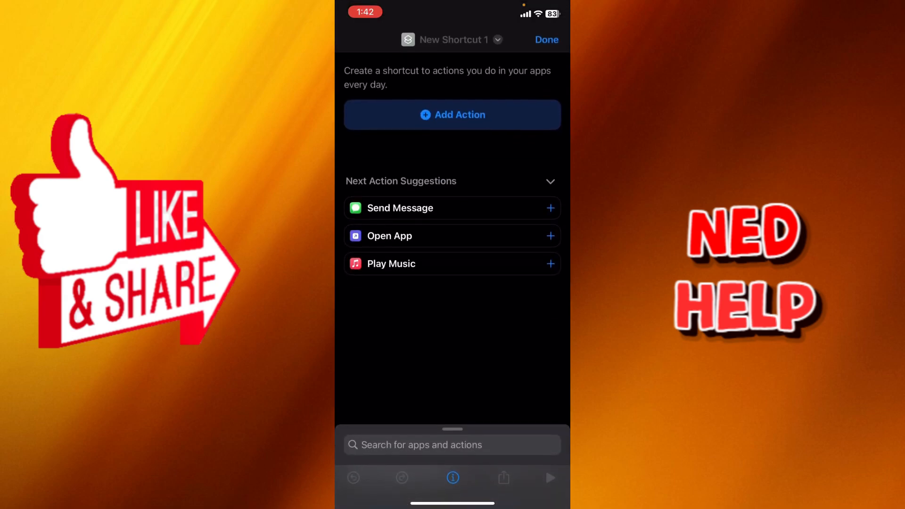
# - Search 'show not', add a Show Notification (Hello World) action and save the shortcut
pyautogui.click(452, 114)
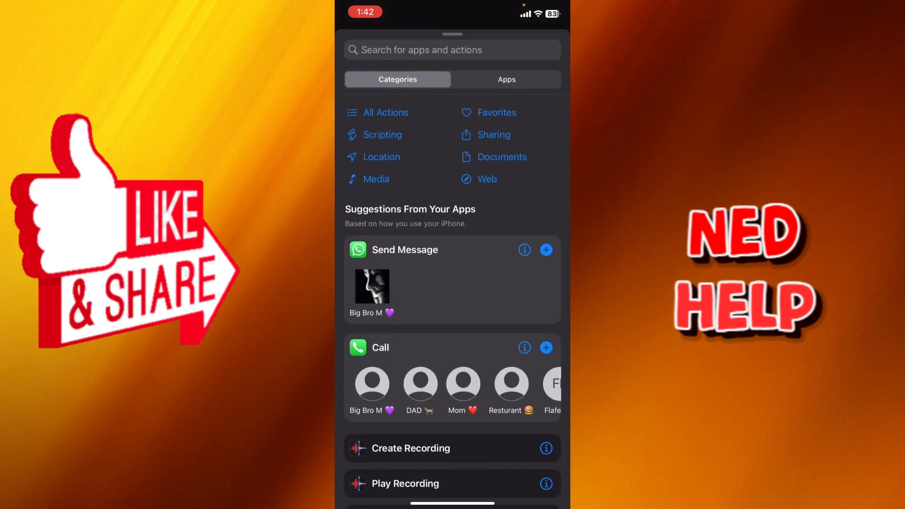
pyautogui.click(422, 50)
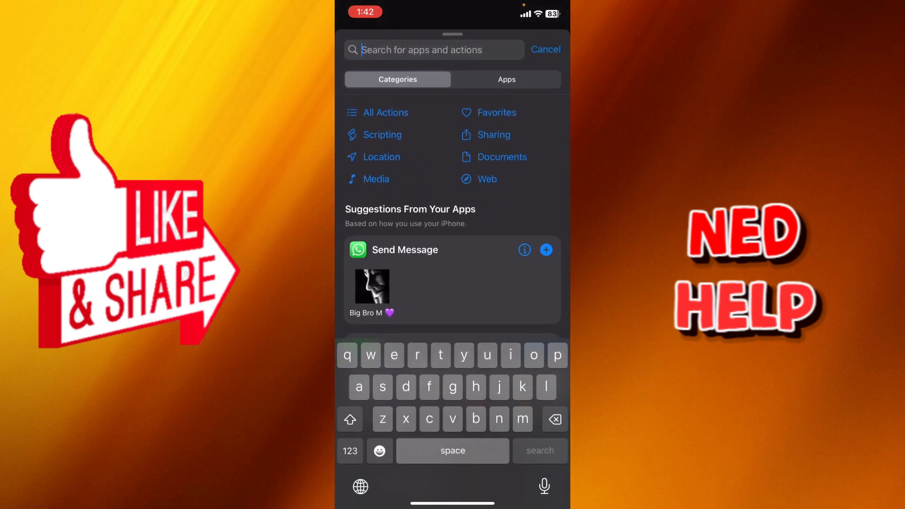
pyautogui.write('show')
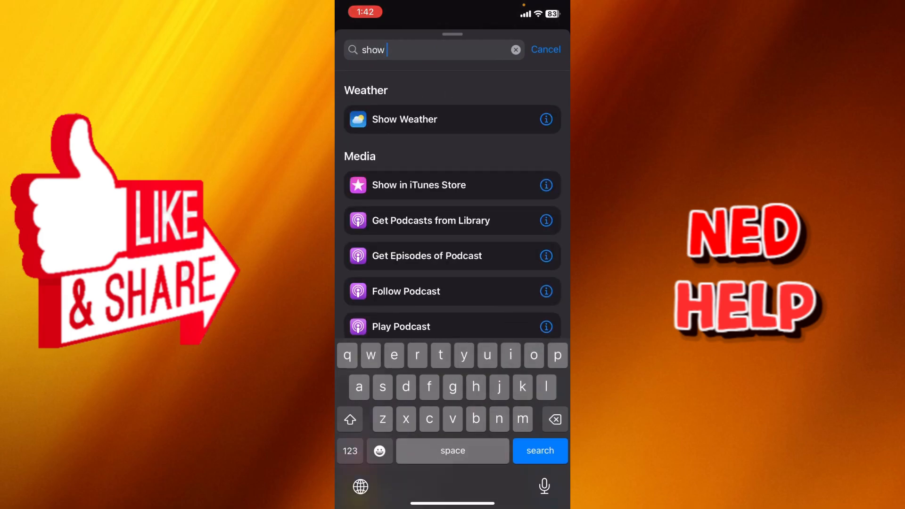
pyautogui.write('not')
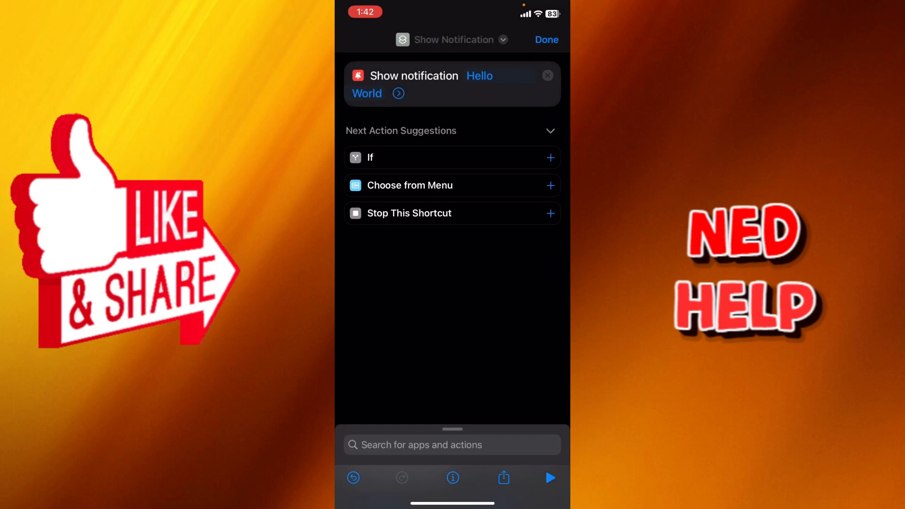
pyautogui.click(546, 40)
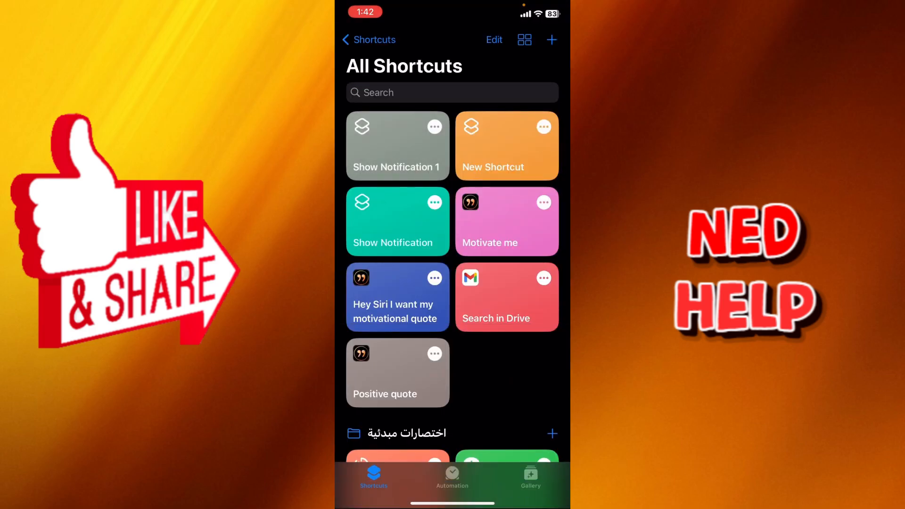
# - Begin a second shortcut and add a Run Shortcut action found by searching 'run'
pyautogui.click(551, 40)
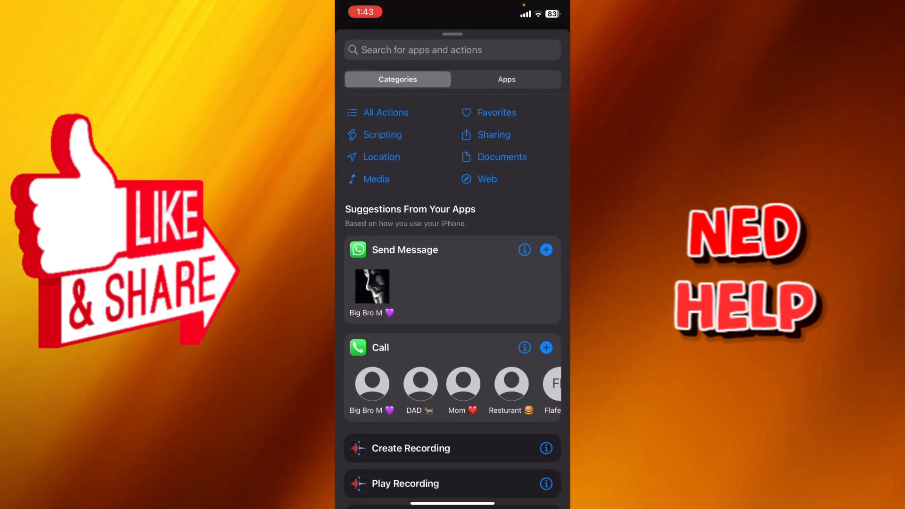
pyautogui.click(451, 50)
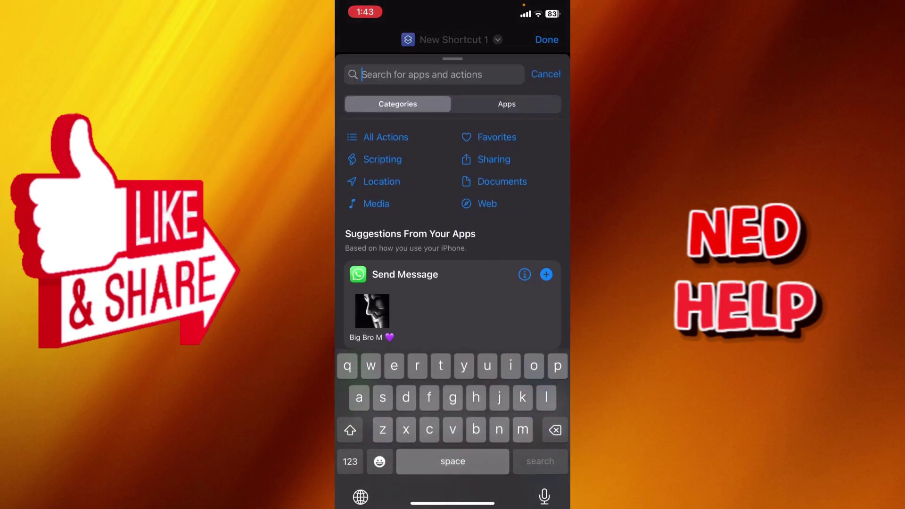
pyautogui.write('ru')
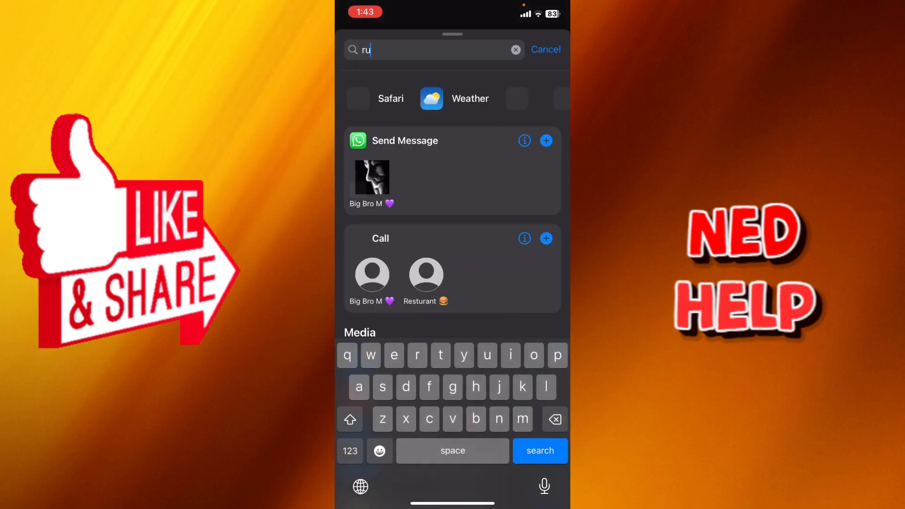
pyautogui.write('n')
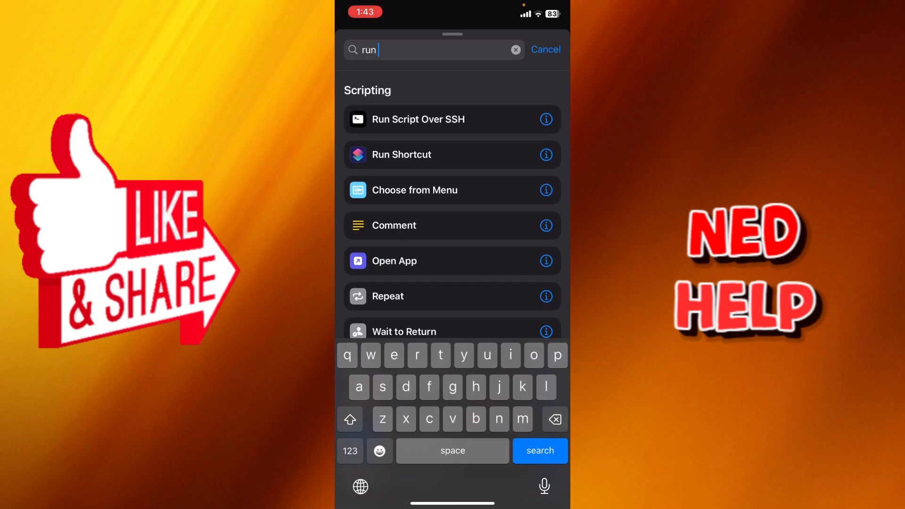
pyautogui.click(402, 154)
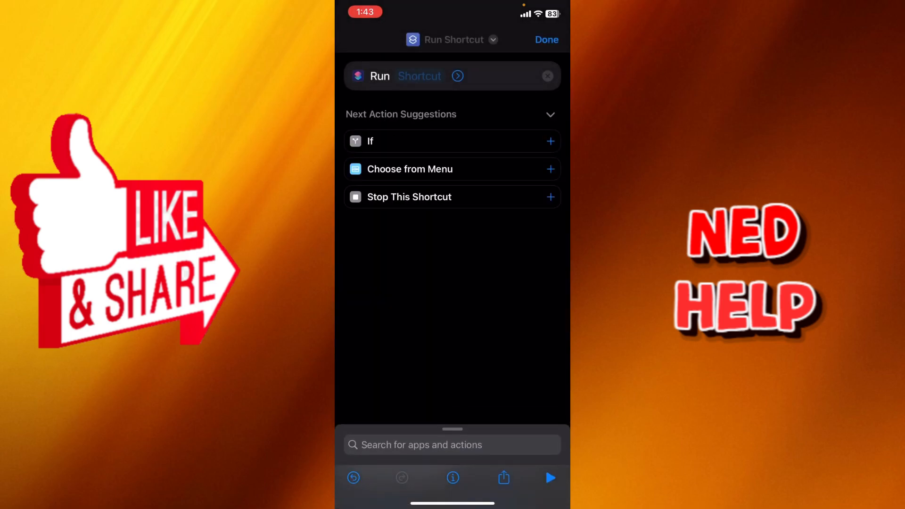
# - Set the Run Shortcut action to run the Show Notification shortcut
pyautogui.click(420, 76)
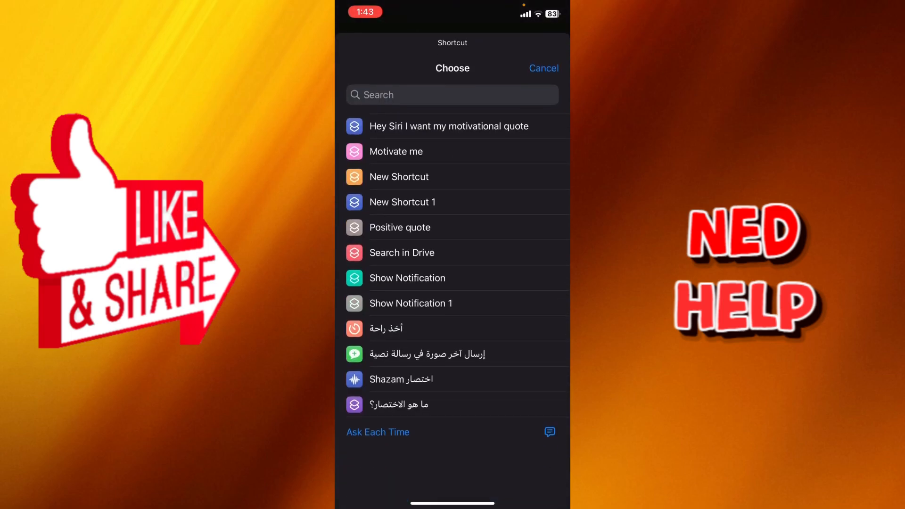
pyautogui.click(408, 277)
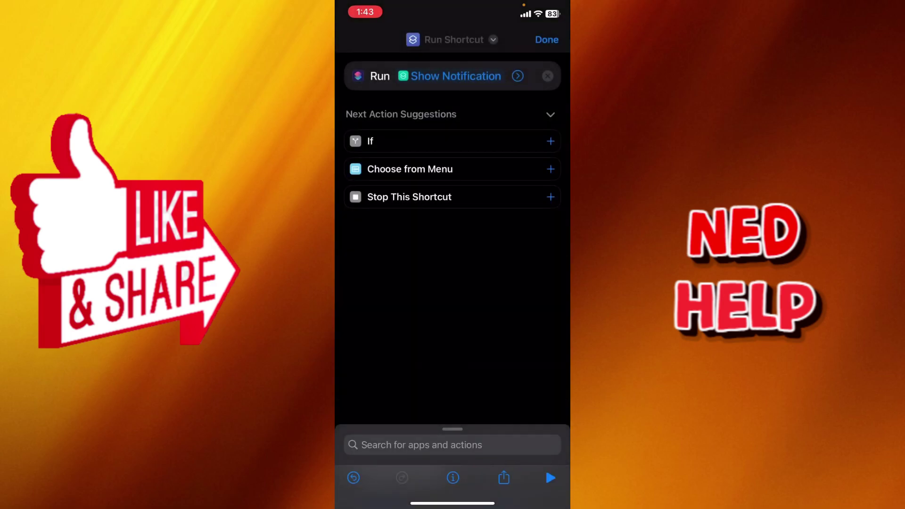
pyautogui.click(452, 445)
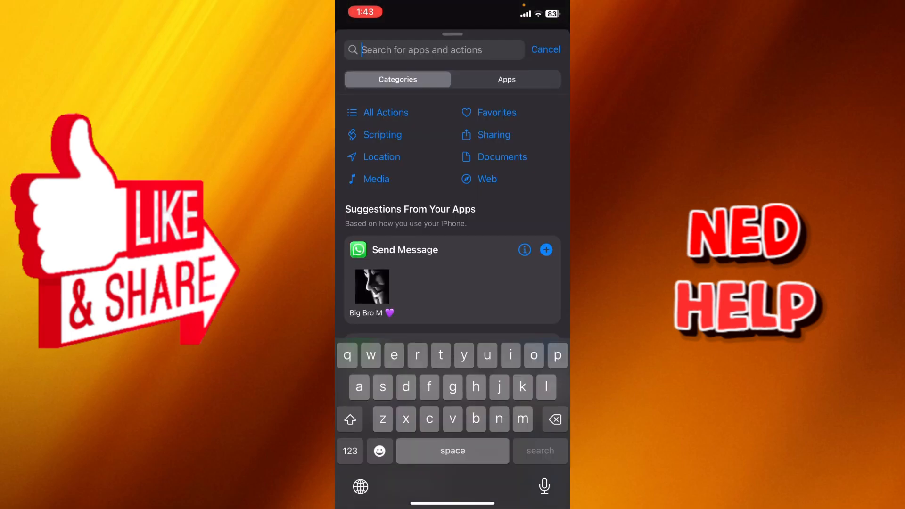
# - Search 'ope', add an Open App action and pick Mail as the app to open
pyautogui.write('open a')
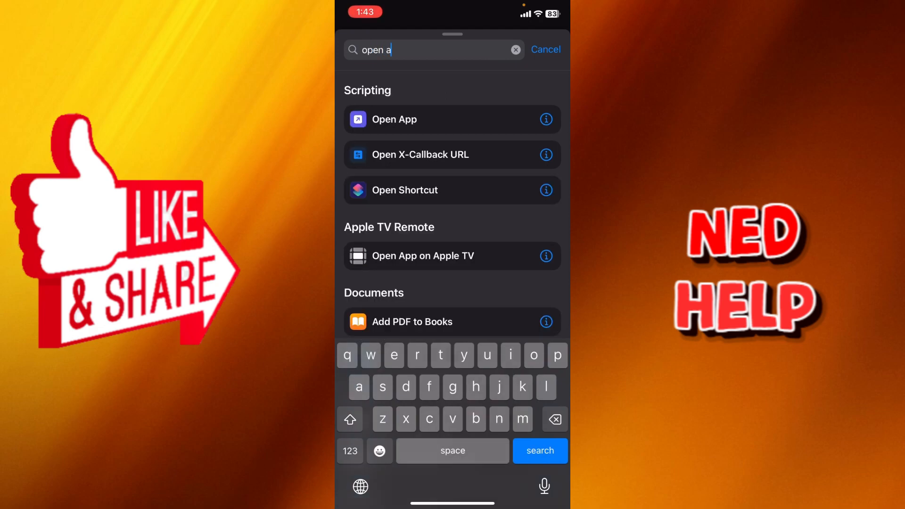
pyautogui.click(395, 120)
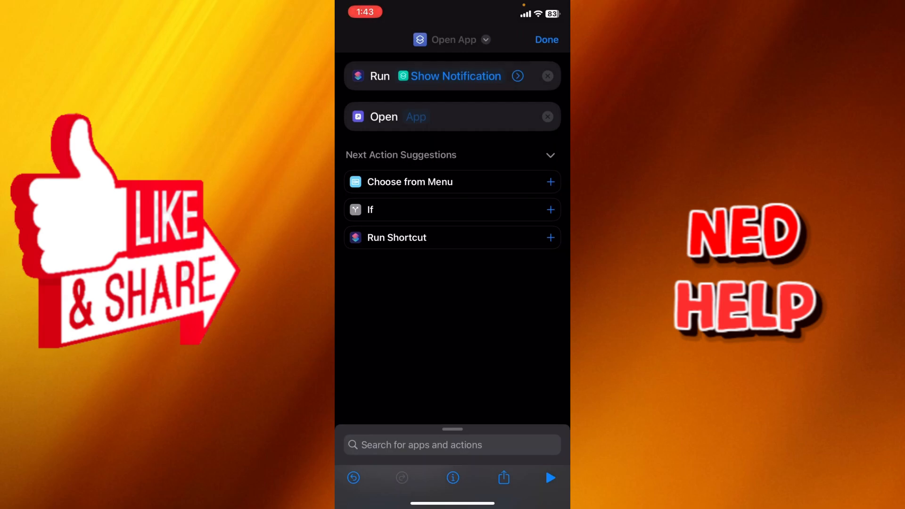
pyautogui.click(416, 117)
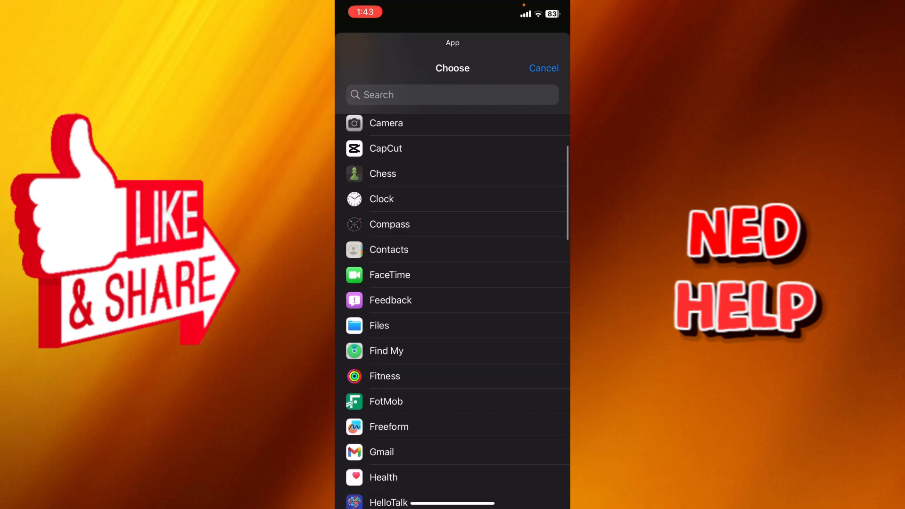
pyautogui.scroll(-3)
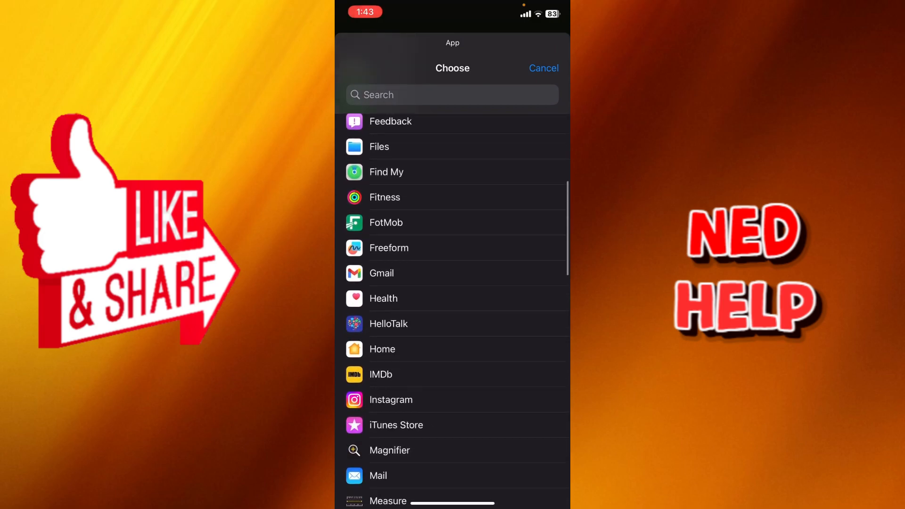
pyautogui.scroll(3)
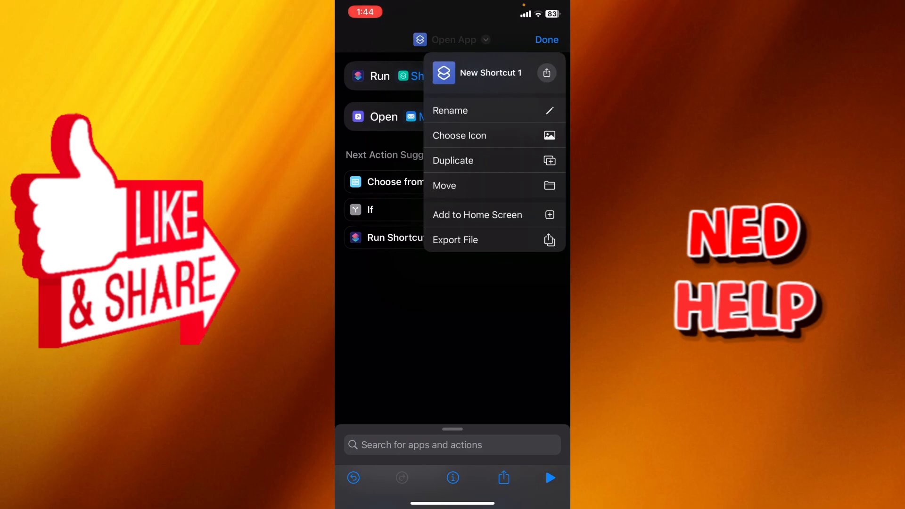
# - Add New Shortcut 1 to the home screen via Add to Home Screen and confirm
pyautogui.click(477, 215)
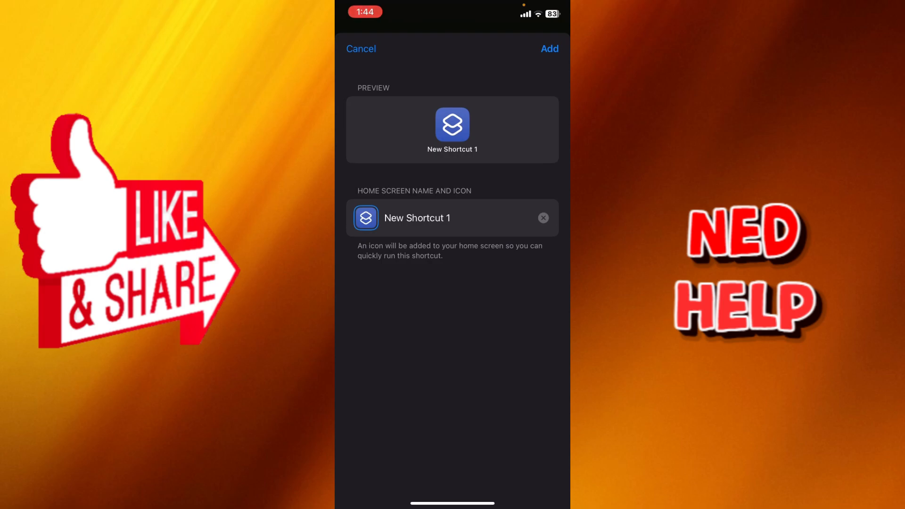
pyautogui.click(549, 49)
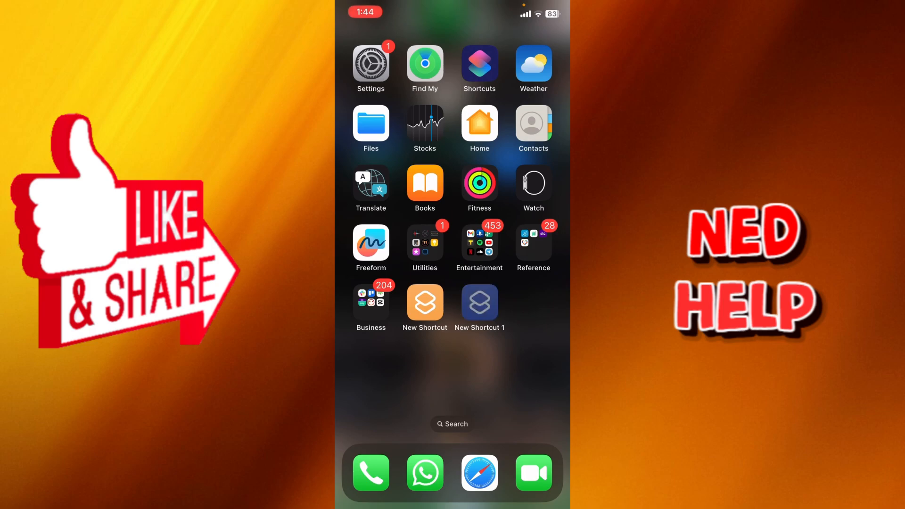
# - Run New Shortcut 1 from its icon and allow it to run Show Notification, landing in Mail
pyautogui.click(479, 303)
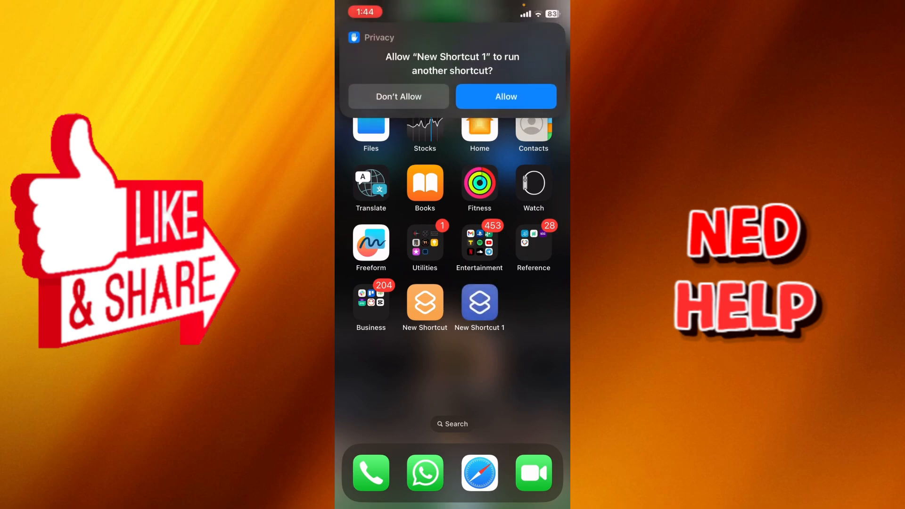
pyautogui.click(506, 97)
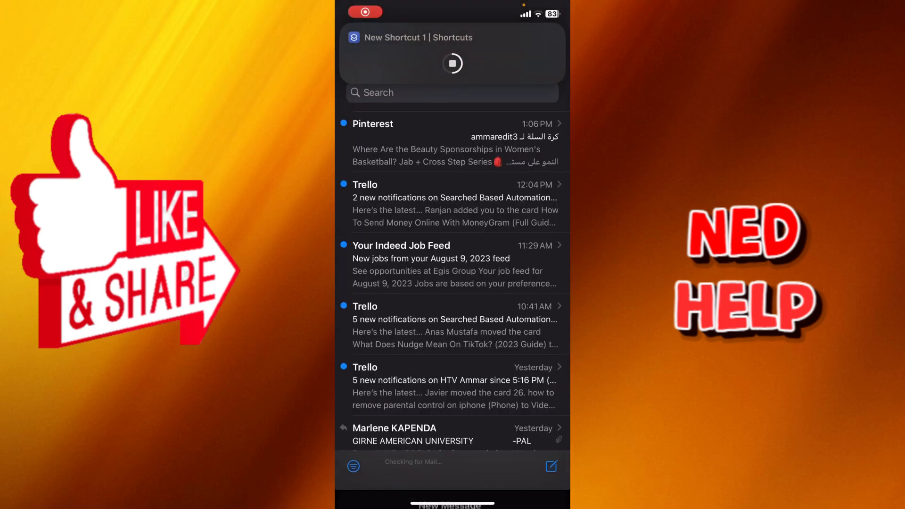